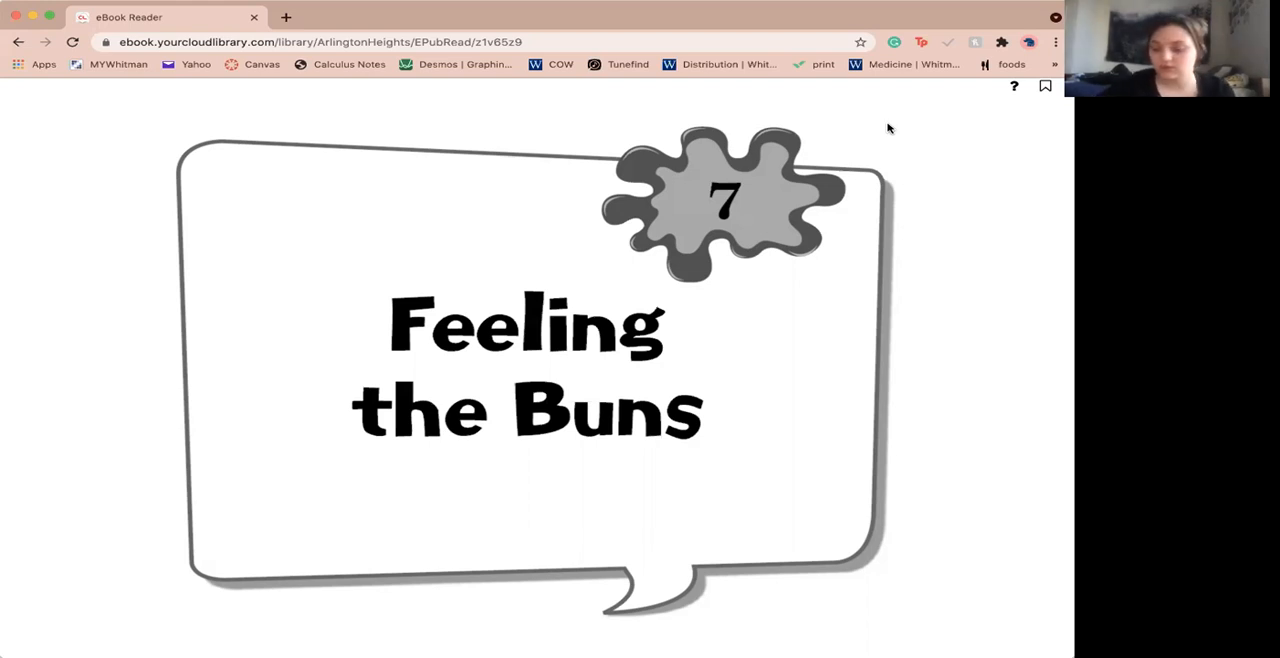
- Turn from the 'Feeling the Buns' chapter 7 title page to its first text page
left_click(525, 370)
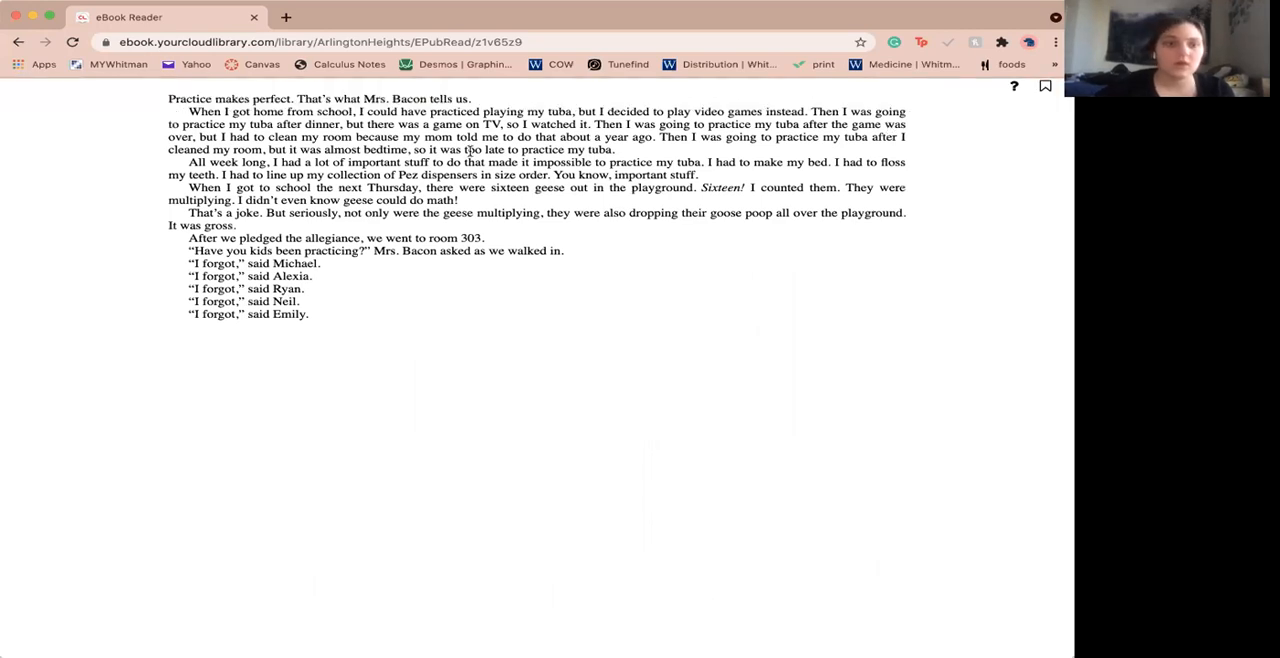
mouse_move(593, 328)
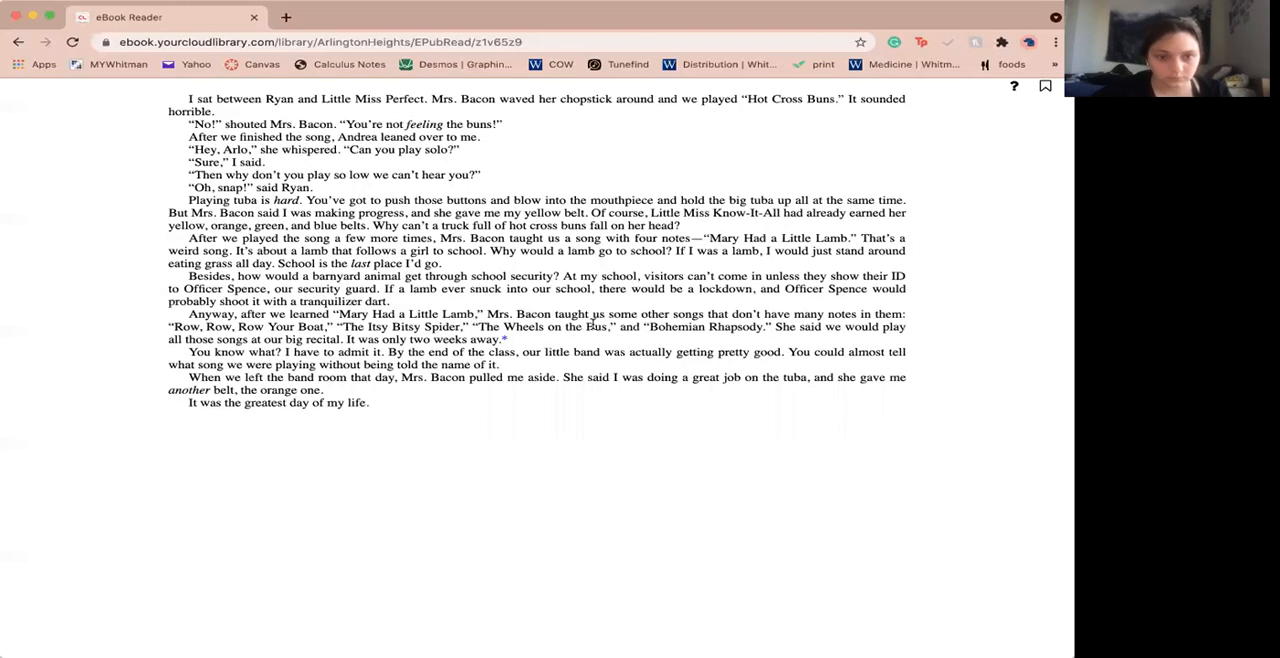
mouse_move(624, 547)
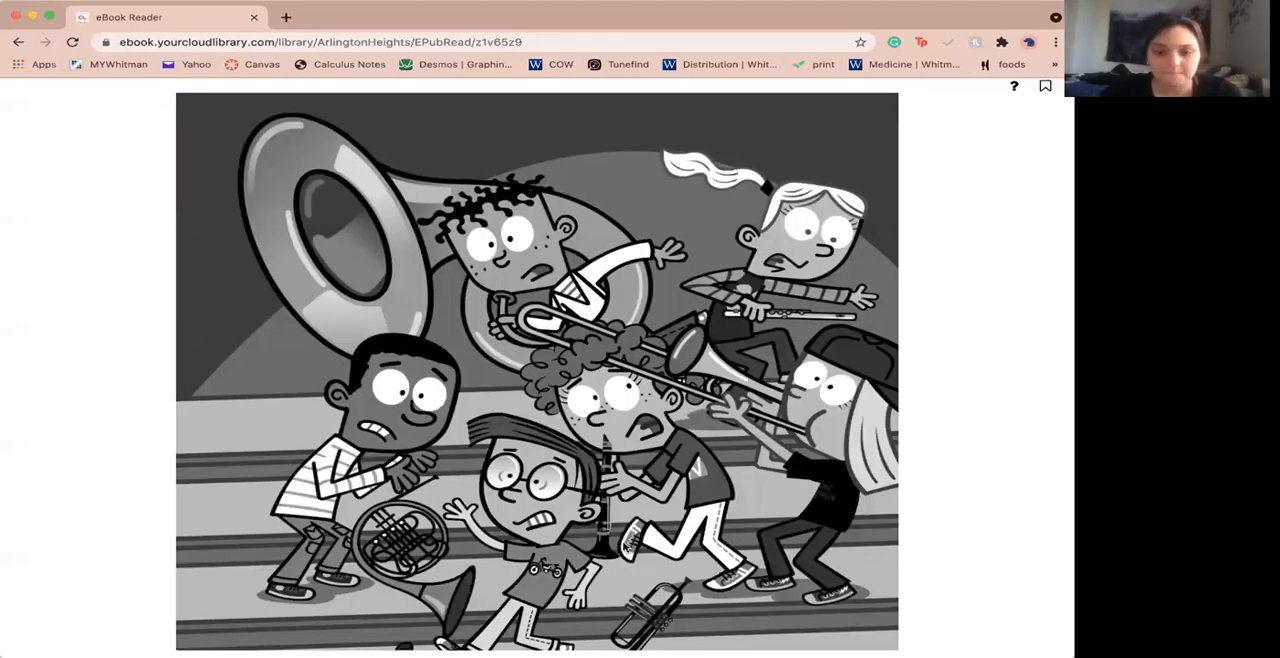
scroll("down", 3)
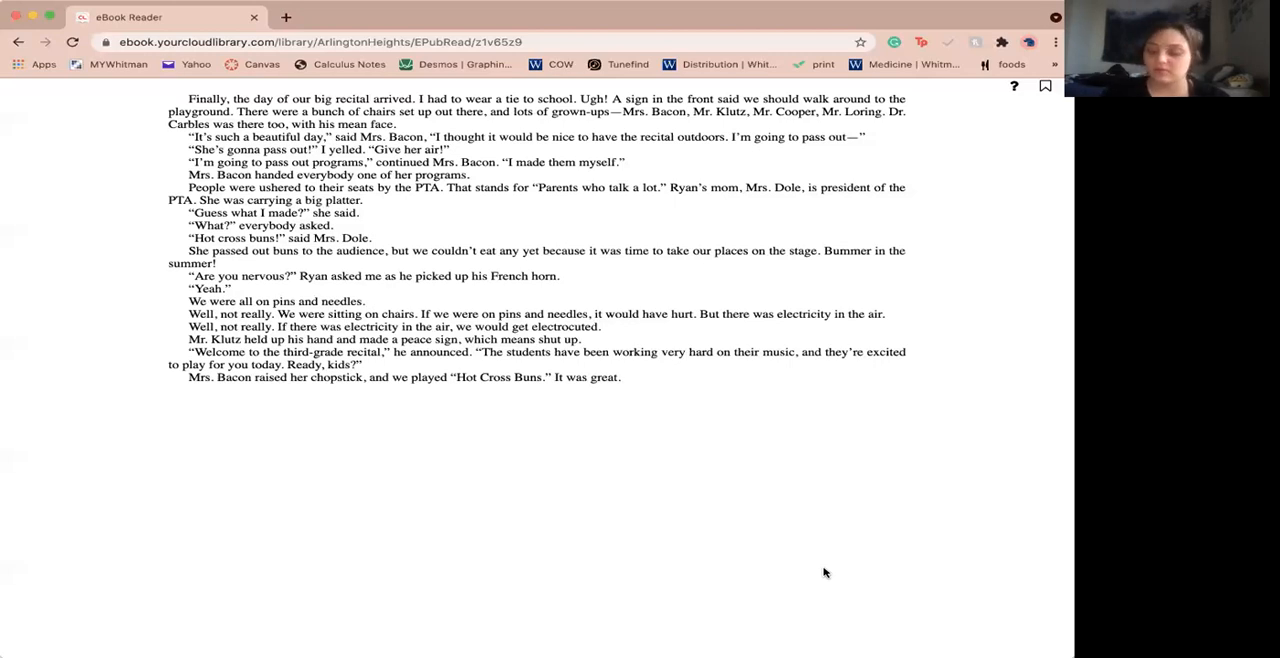
- Scroll down to the illustrated page of geese dive-bombing the band
scroll("down", 3)
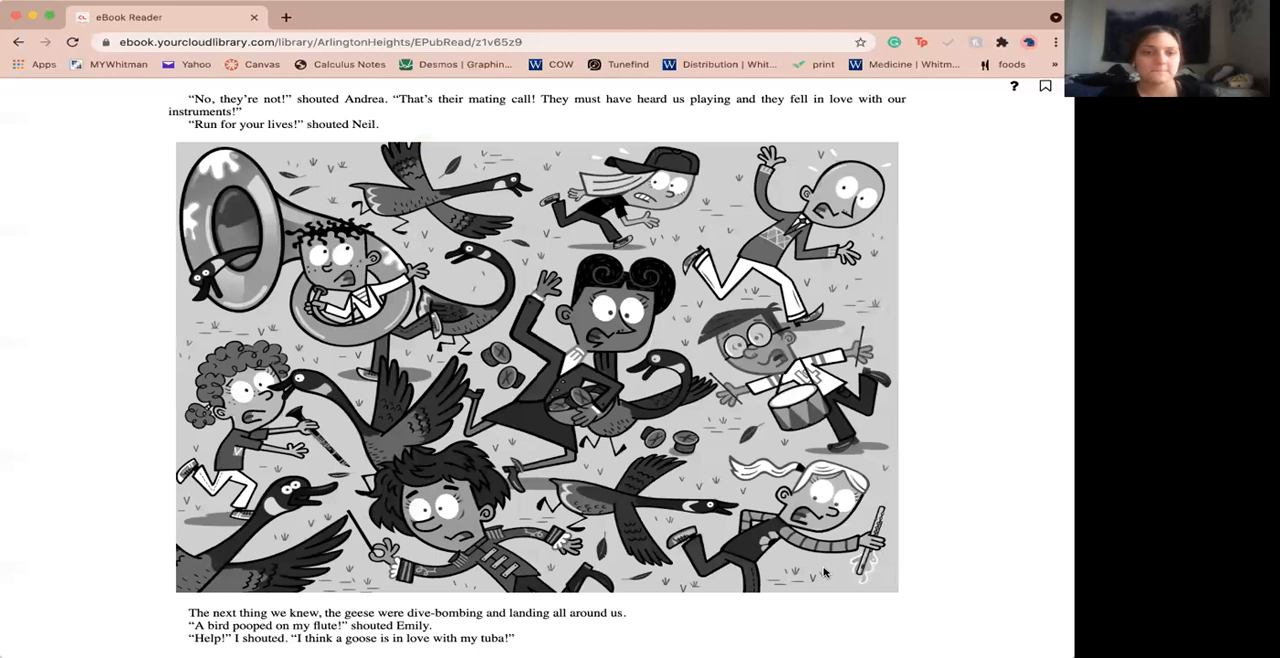
mouse_move(1054, 372)
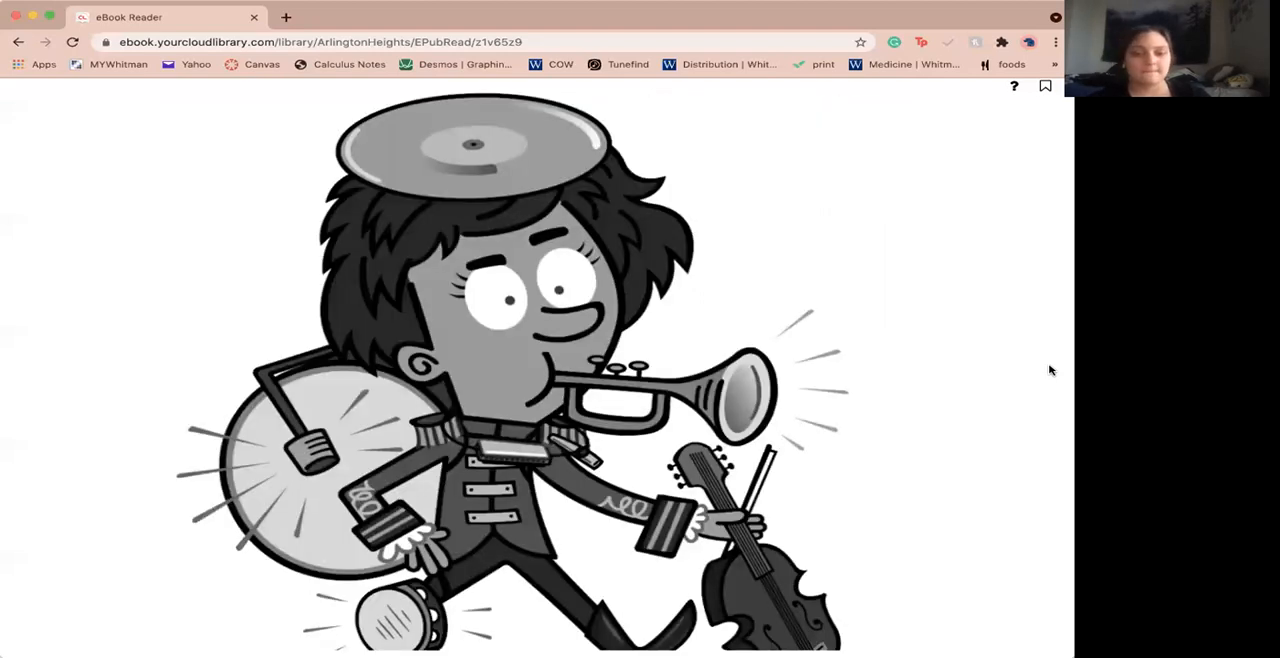
- Scroll down to the closing page ending 'But it won't be easy!'
scroll("down", 3)
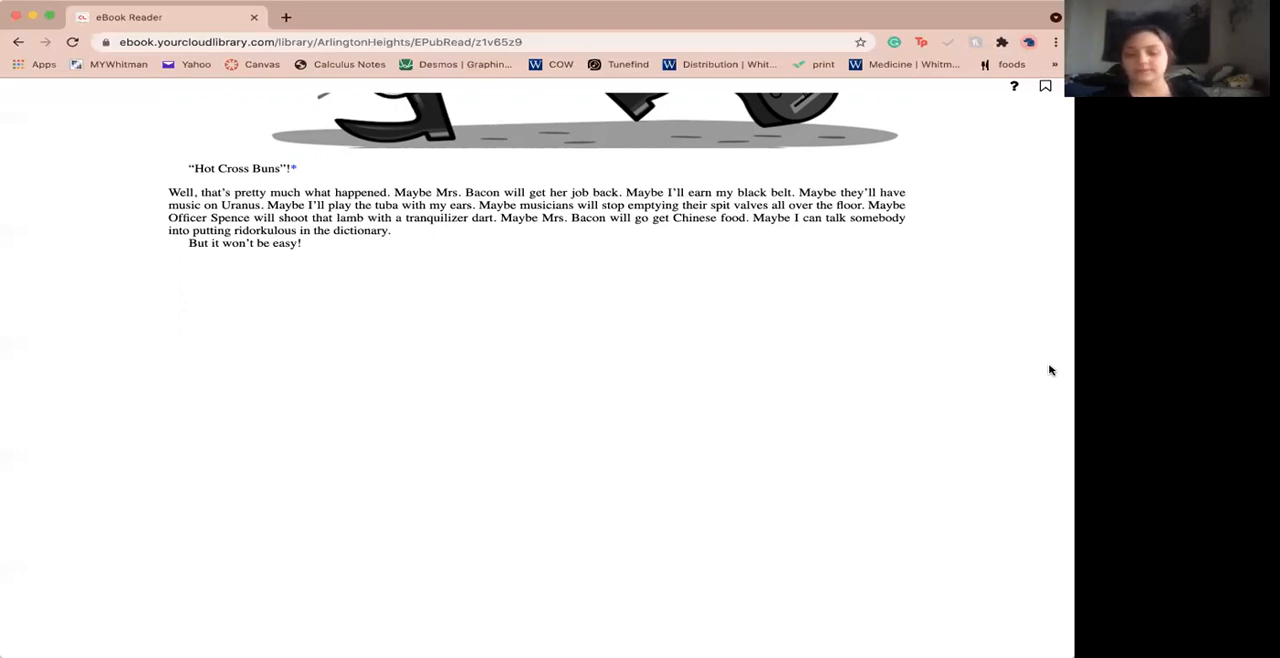
- Scroll down to the About the Author and Illustrator page for Dan Gutman and Jim Paillot
scroll("down", 3)
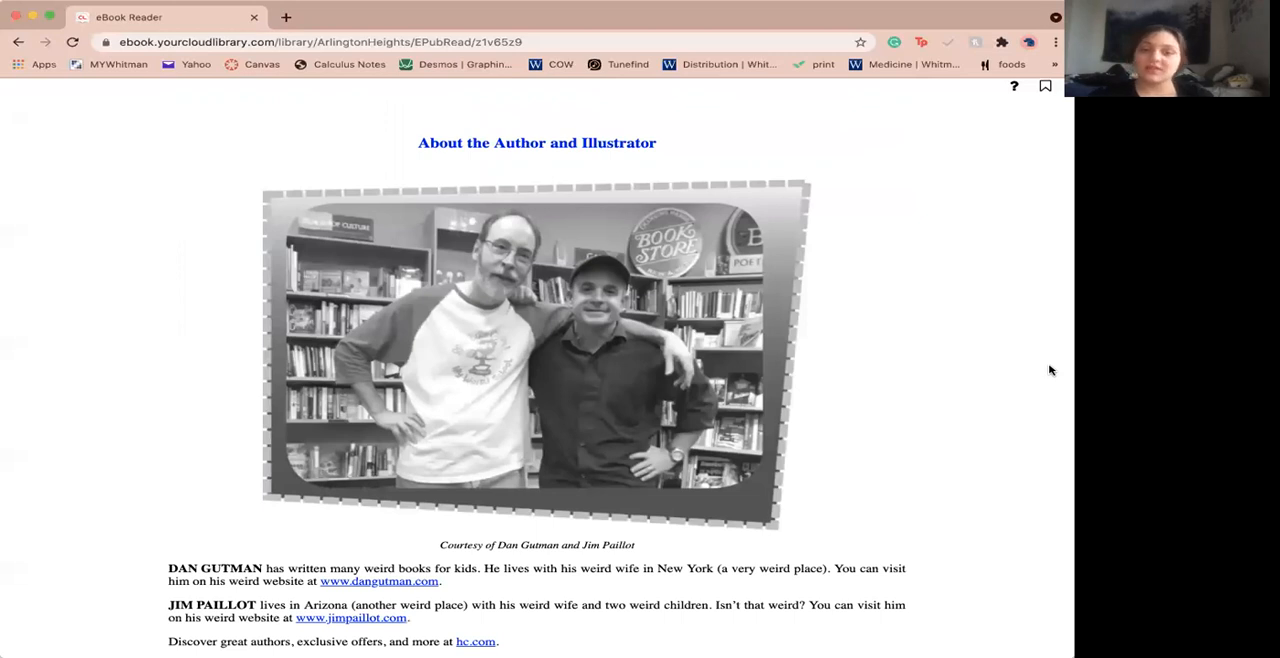